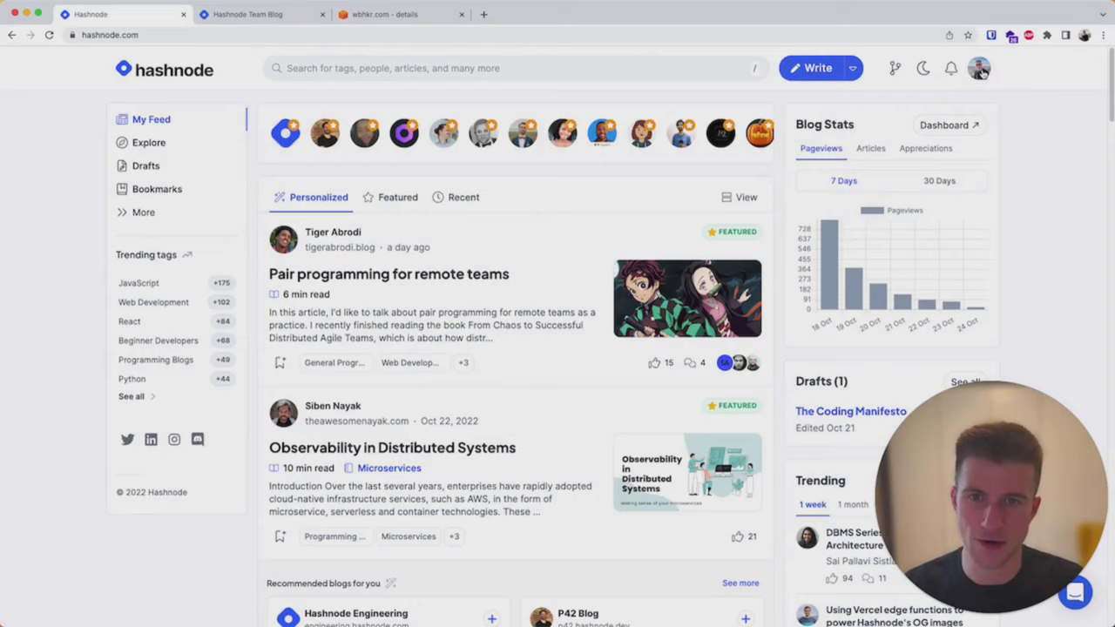
- Open the blog dashboard and switch it to the Hashnode Team Blog
click(943, 124)
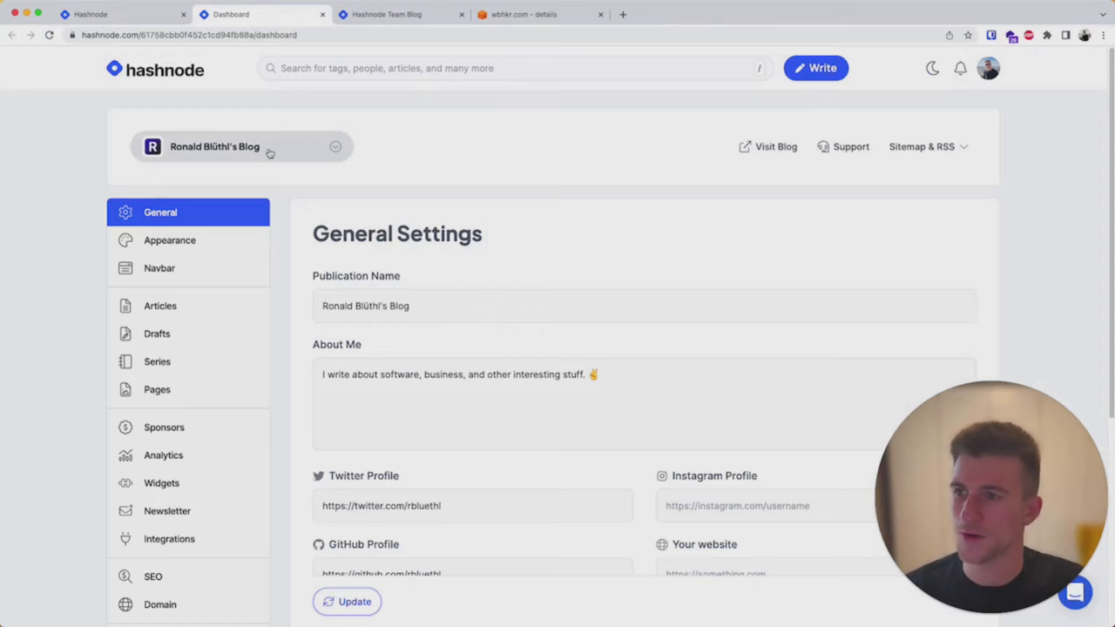
click(241, 146)
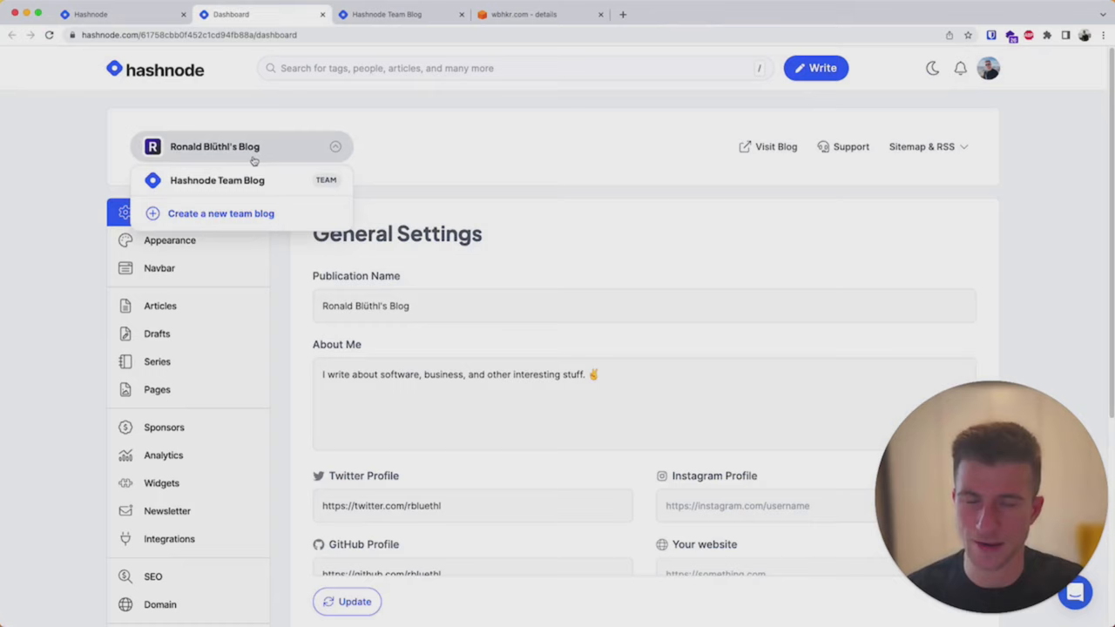
click(217, 180)
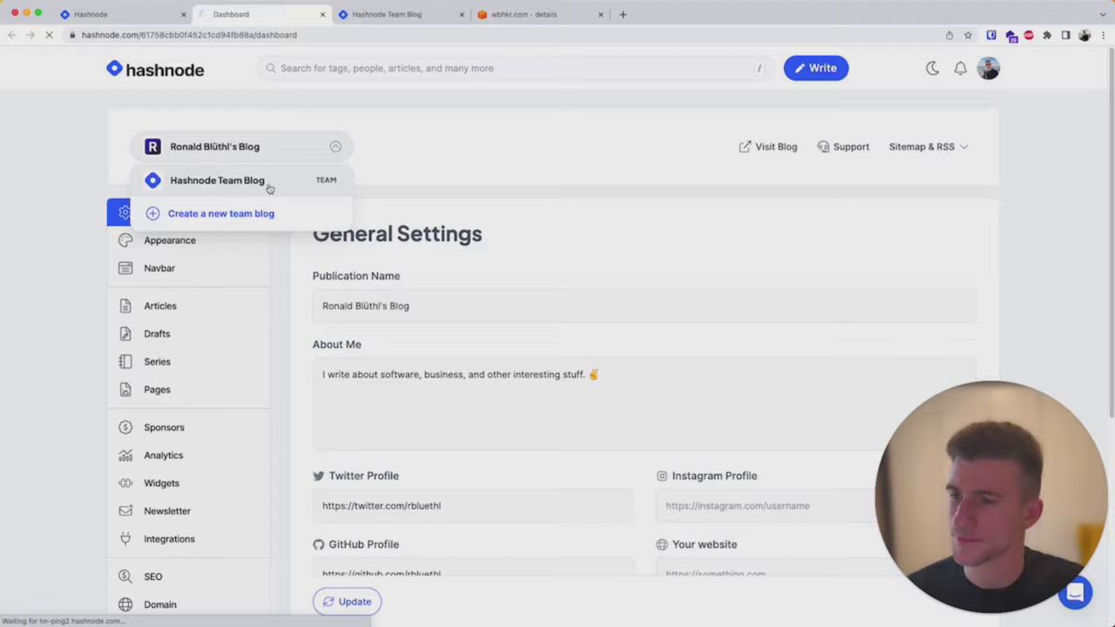
- View the empty Hashnode Team Blog at wbhkr.hashnode.dev
click(217, 181)
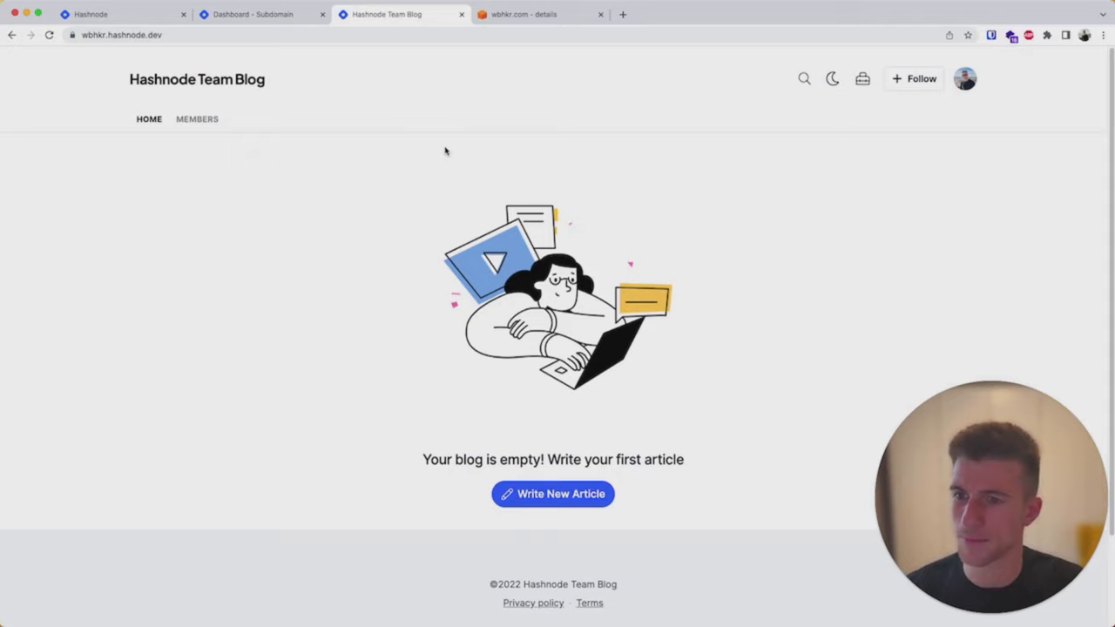
- Check the team blog's single-member list, then return to the wbhkr.hashnode.dev domain settings
click(196, 118)
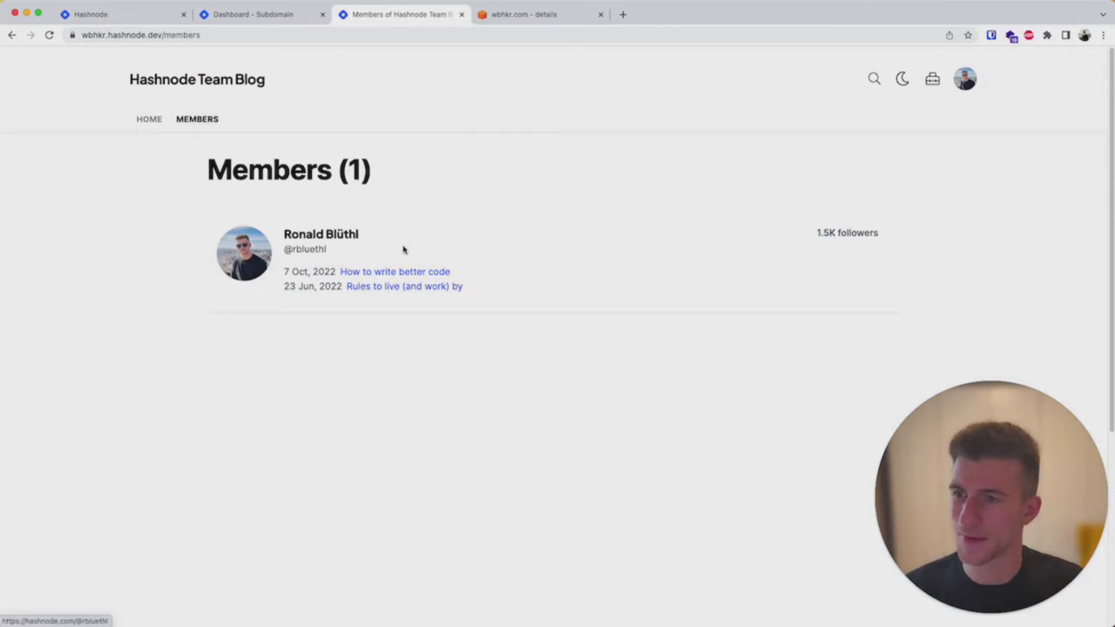
click(148, 118)
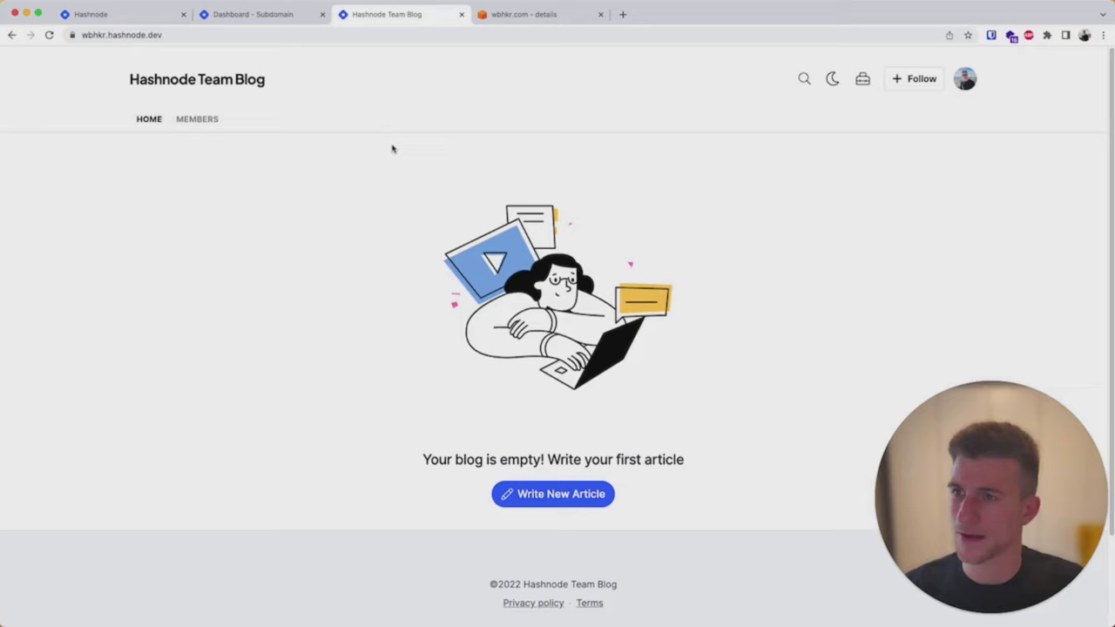
click(253, 14)
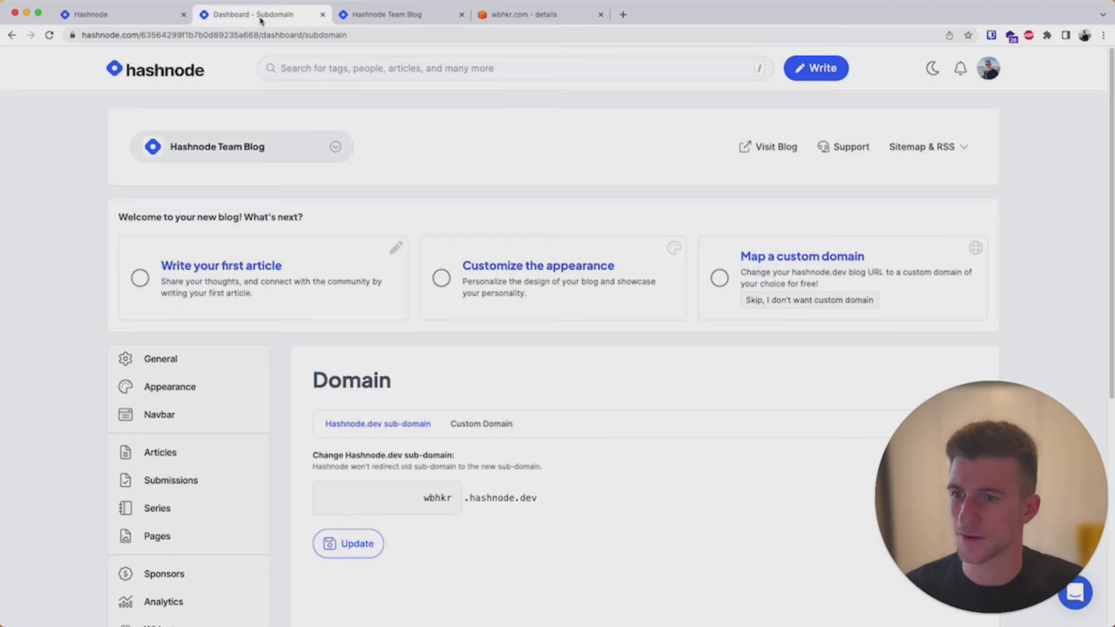
- Enter blog.wbhkr.com as the team blog's custom domain and save it
click(480, 423)
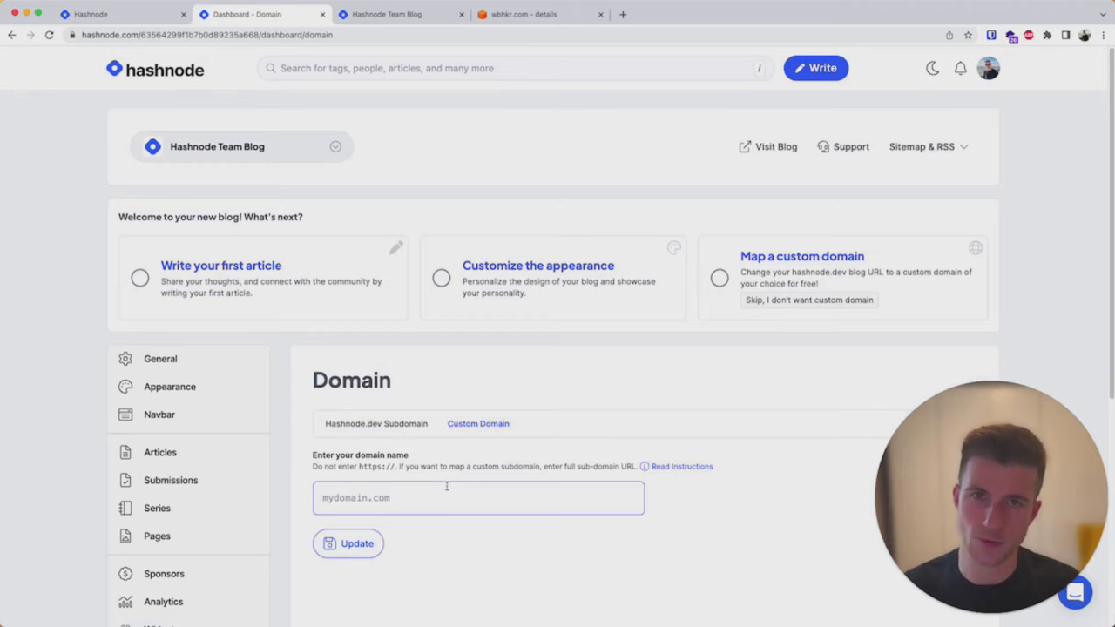
text(blog.wbhkr.com)
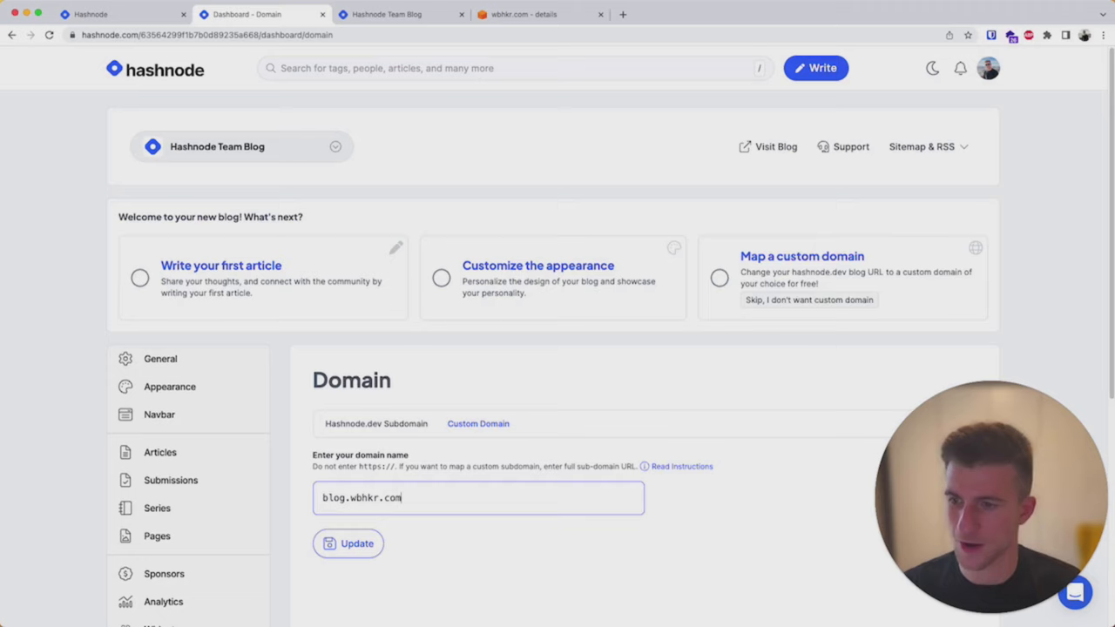
click(347, 542)
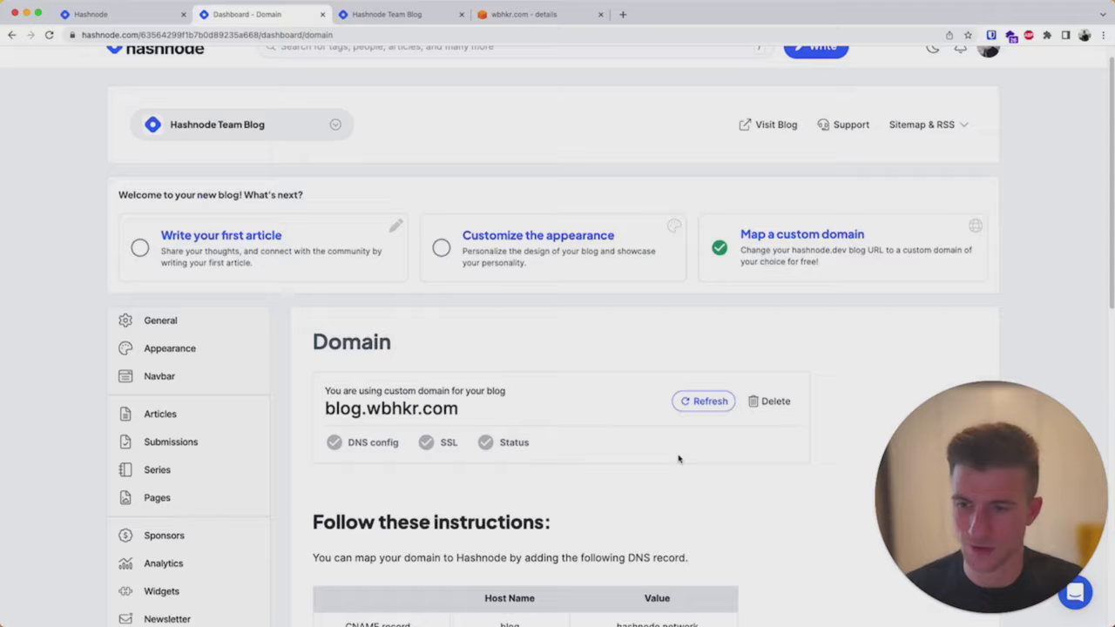
- Refresh the blog.wbhkr.com status, then bring up the wbhkr.com hosted zone in Route 53
click(703, 401)
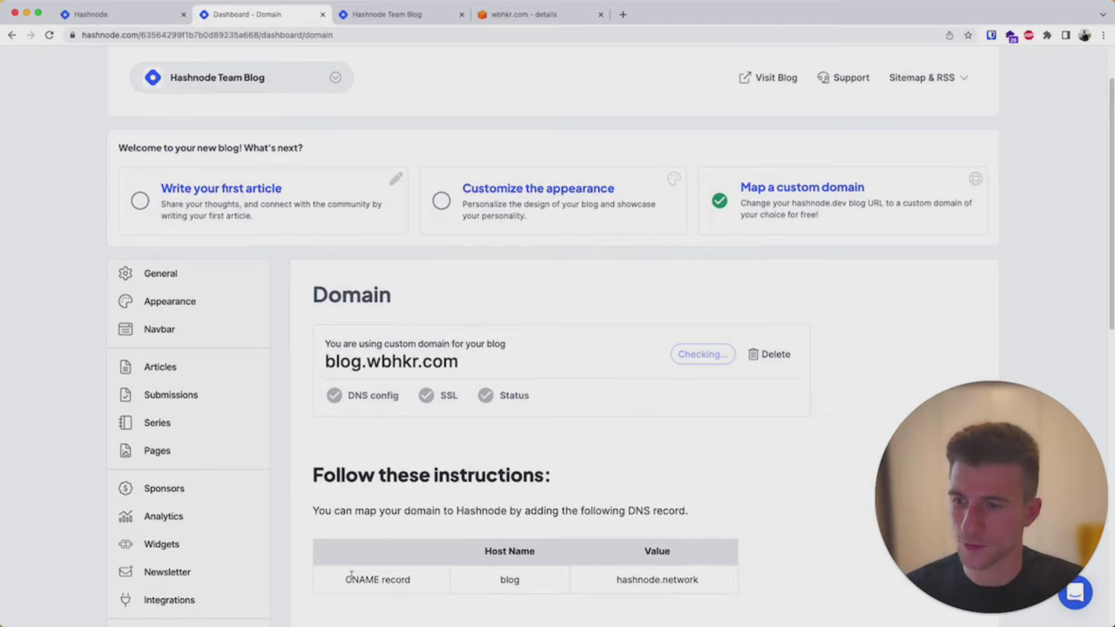
click(540, 14)
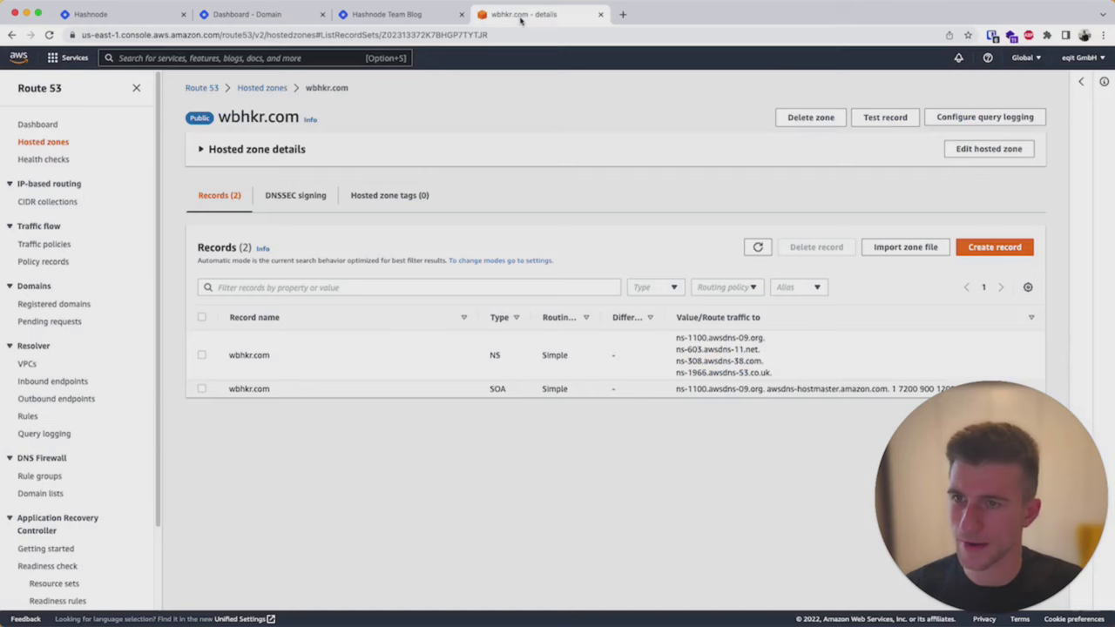
- Create a Route 53 CNAME record 'blog' pointing to hashnode.network, copied from Hashnode
click(993, 247)
text(blog)
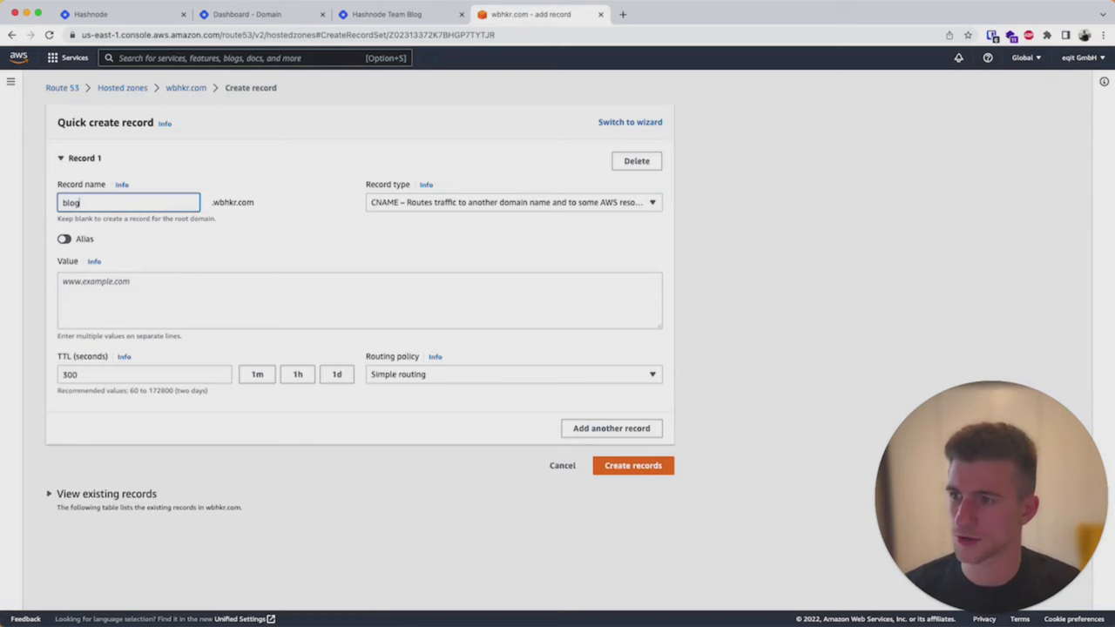
click(261, 14)
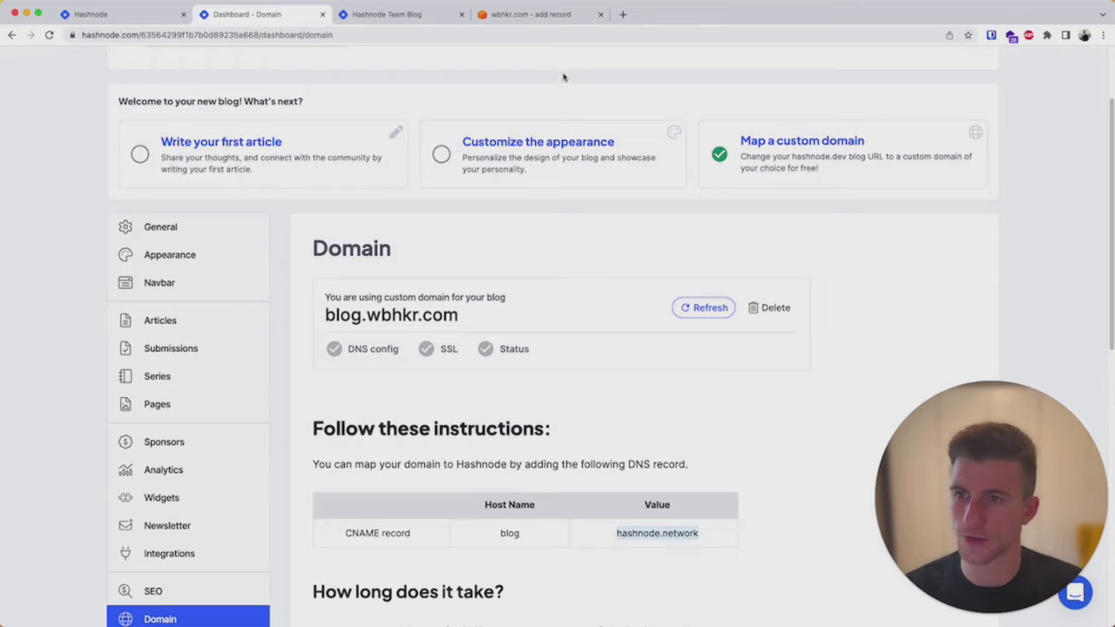
click(538, 14)
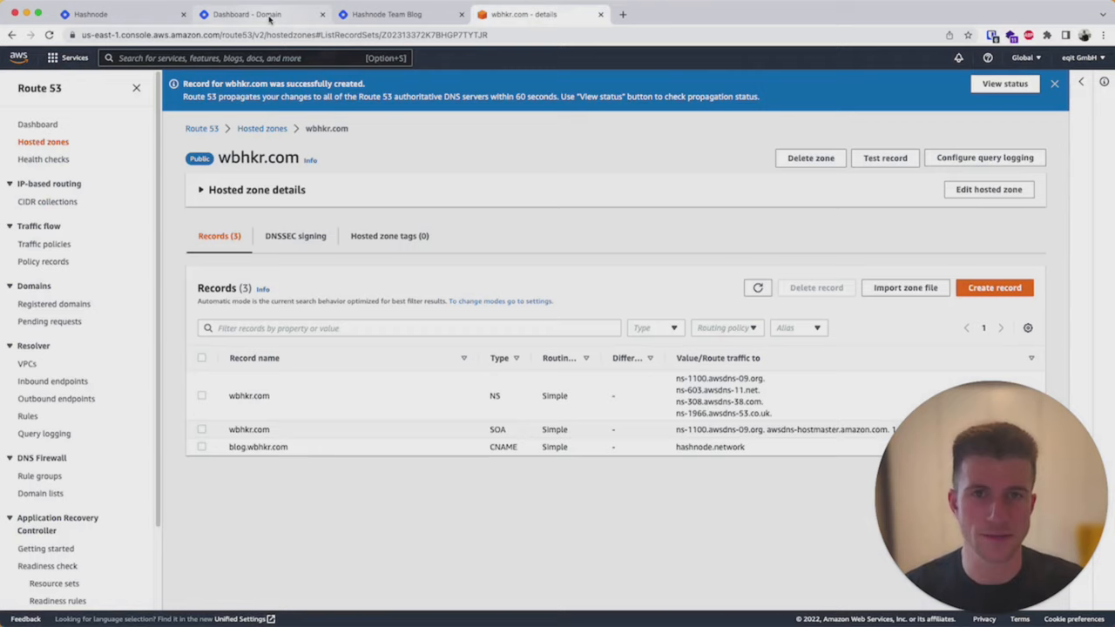
click(244, 14)
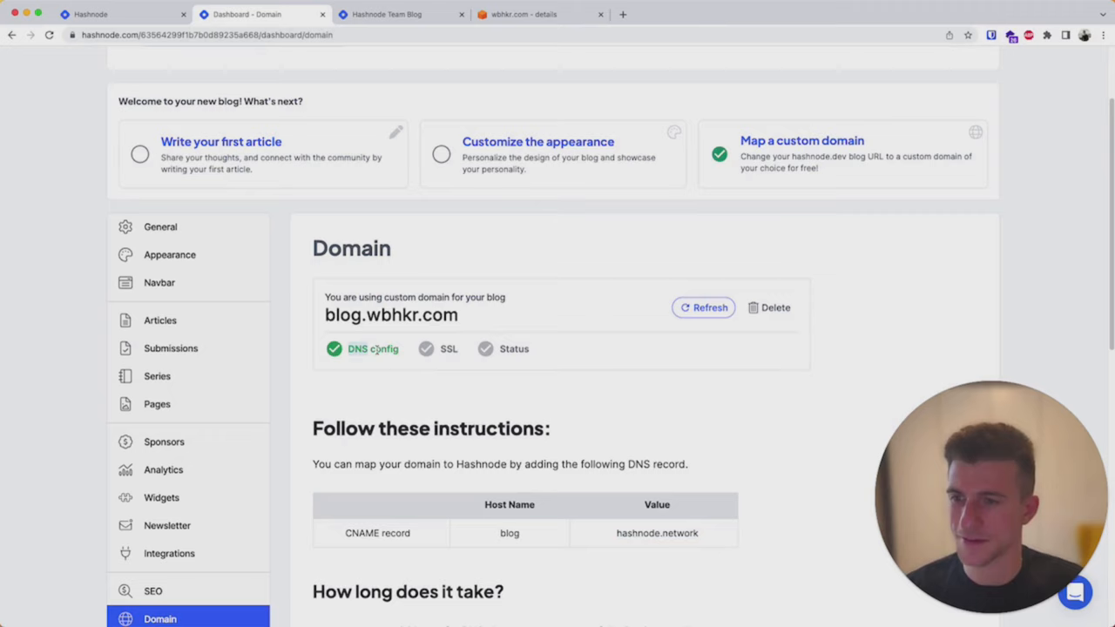
mouse_move(594, 280)
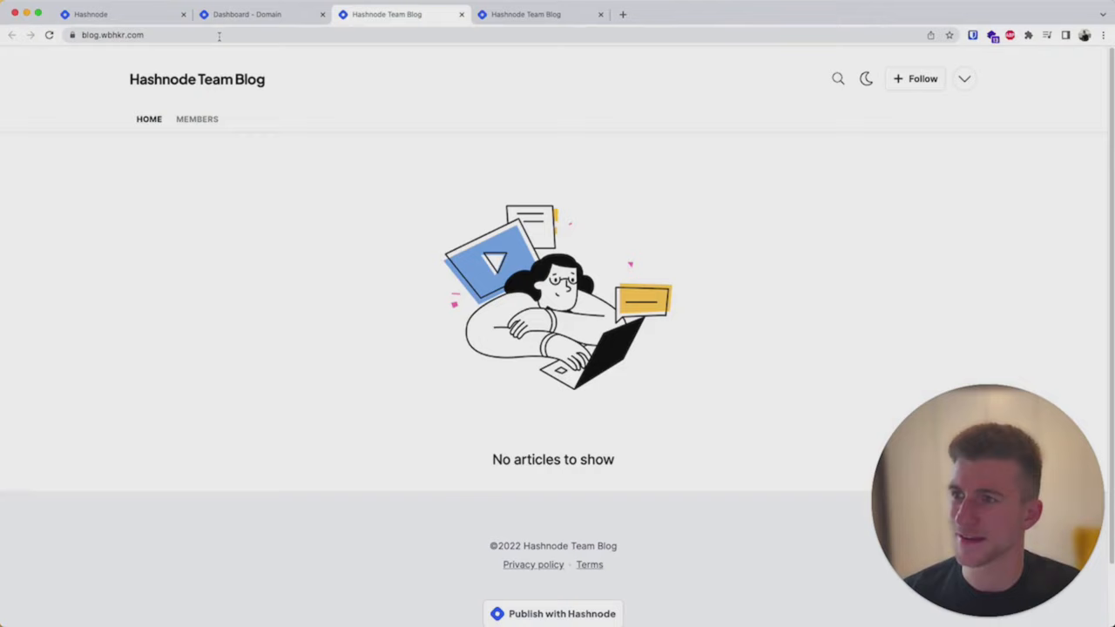
- Browse the blog on blog.wbhkr.com, then verify DNS config, SSL and Status are green
click(196, 119)
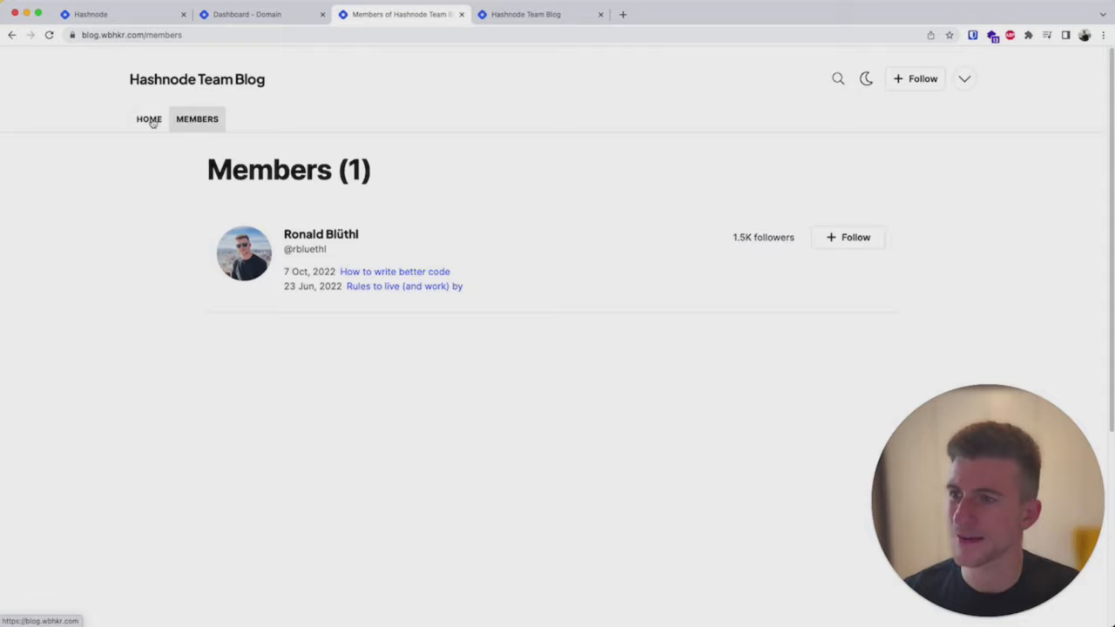
click(148, 119)
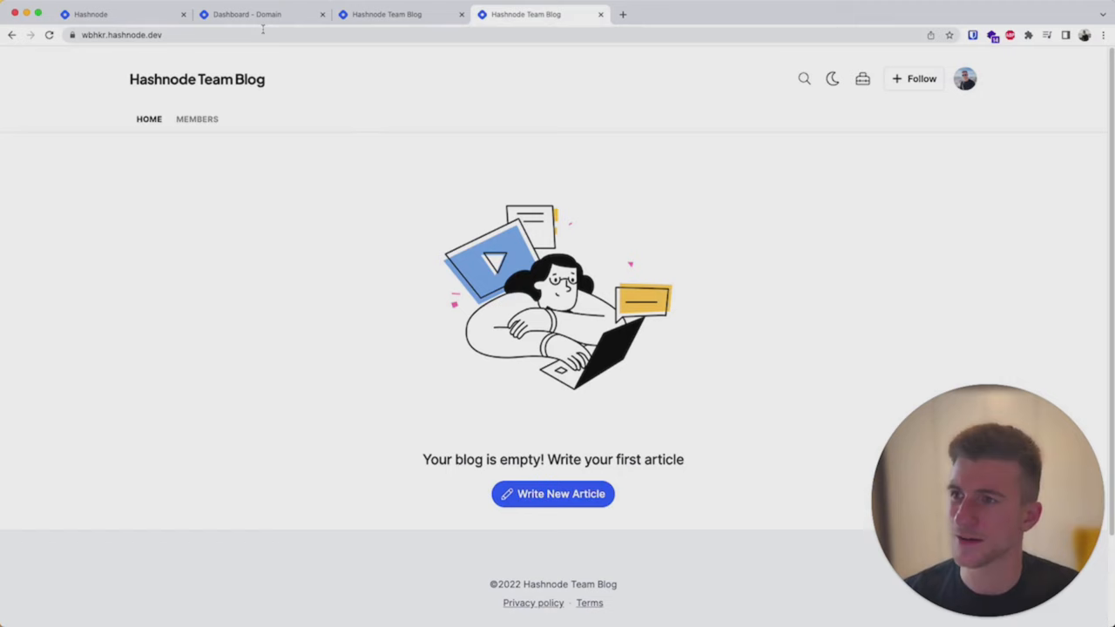
click(252, 14)
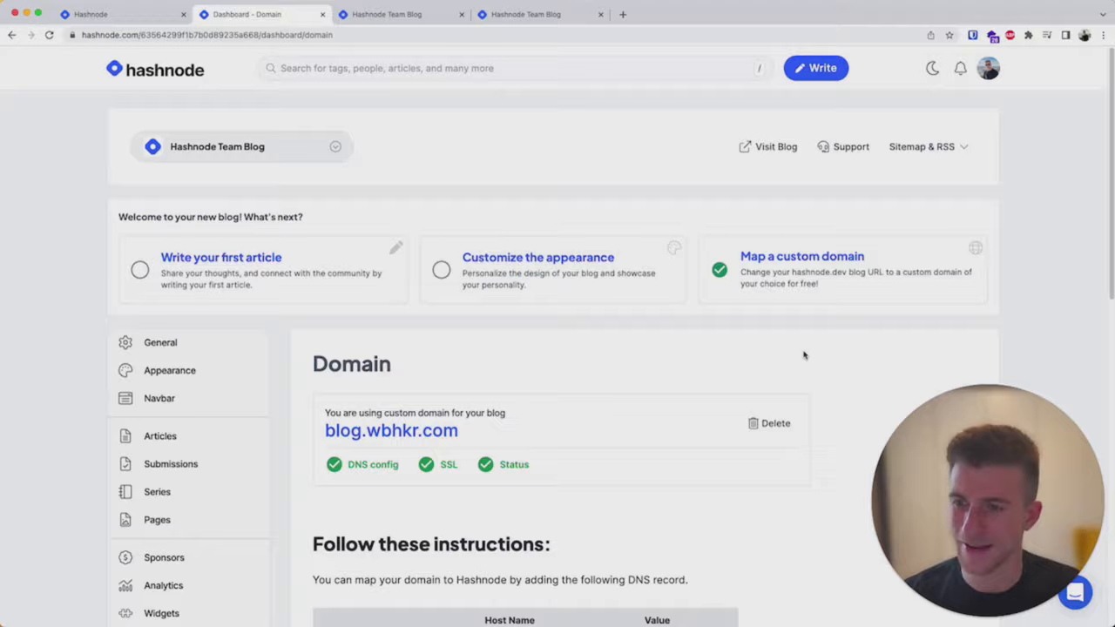